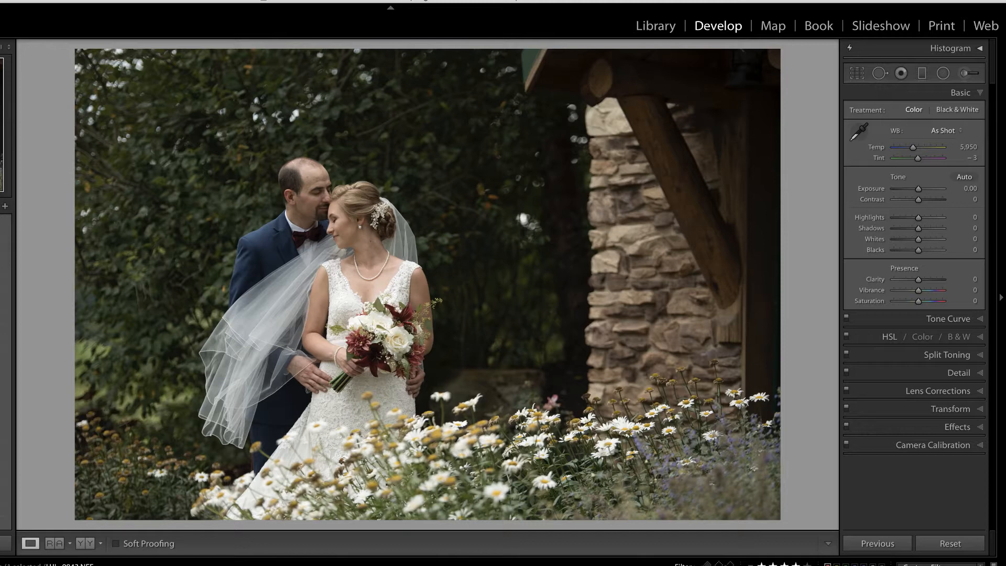
- Apply the Soozie Cool Matte preset to the wedding photo at full strength
{"action": "left_click", "coordinate": [965, 178]}
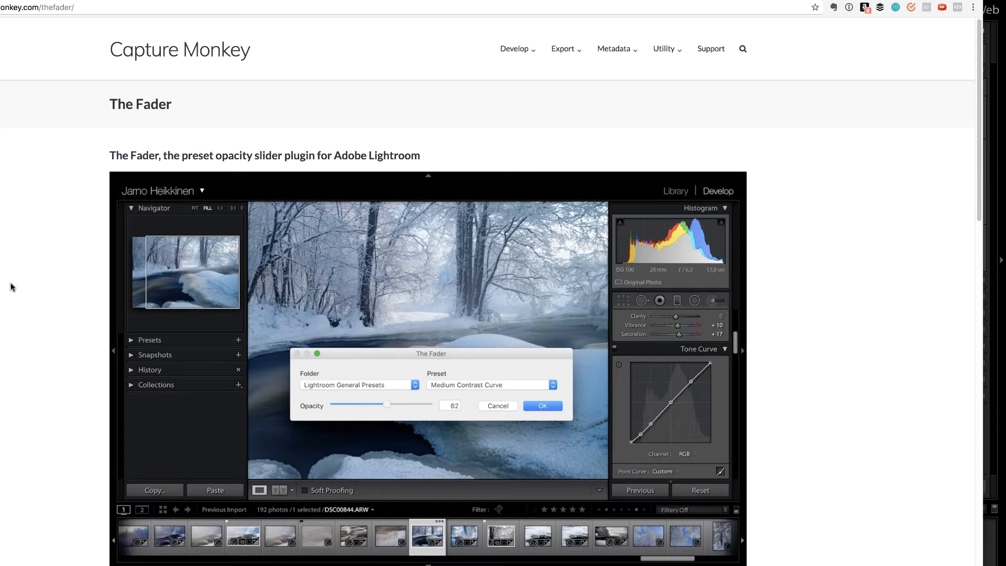
- Scroll The Fader product page down to the Download The Fader 1.1.1541 link
{"action": "scroll", "scroll_direction": "down", "scroll_amount": 3}
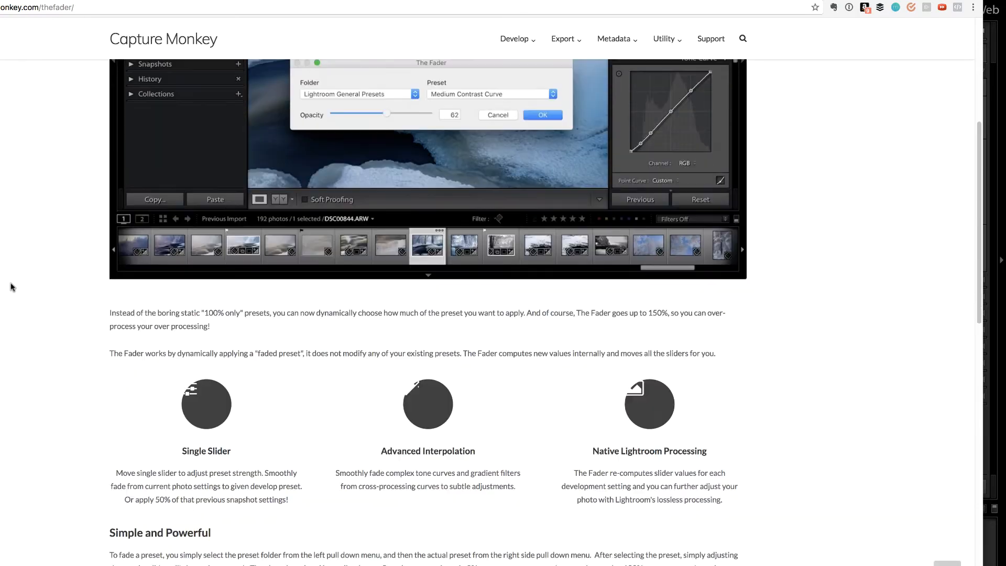
{"action": "scroll", "scroll_direction": "down", "scroll_amount": 3}
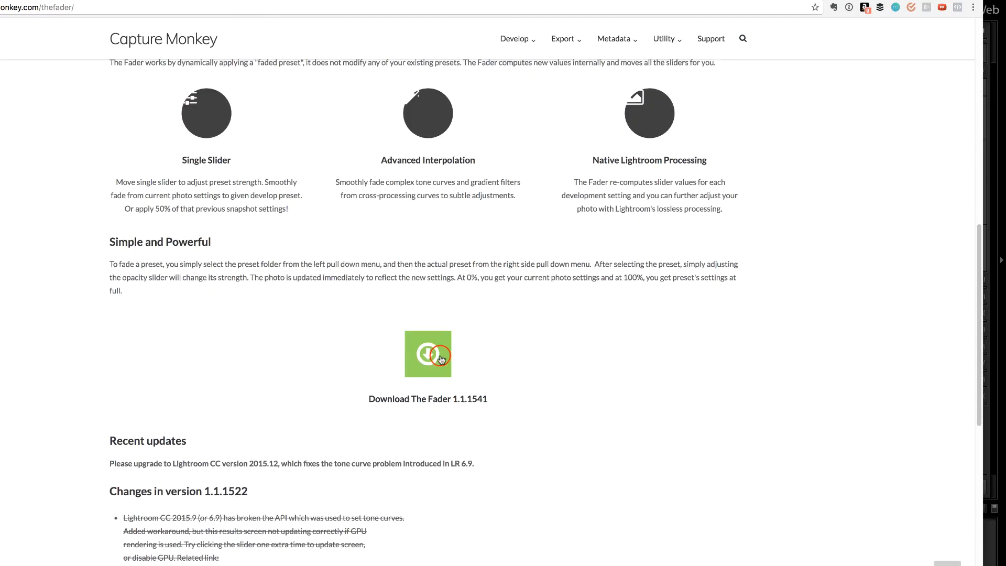
{"action": "scroll", "scroll_direction": "down", "scroll_amount": 3}
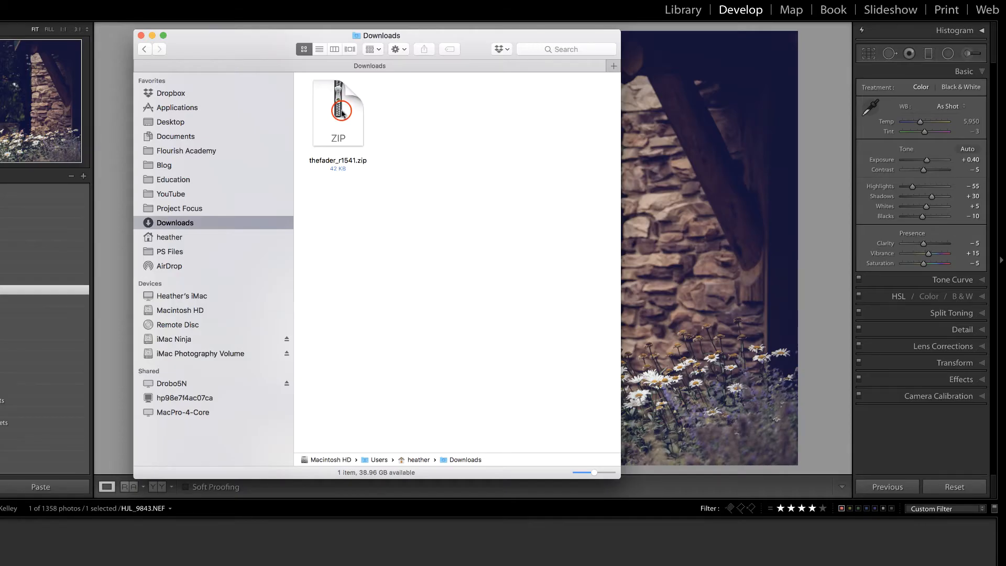
- Unzip thefader_r1541.zip and open the extracted folder showing TheFader.lrplugin
{"action": "double_click", "coordinate": [338, 112]}
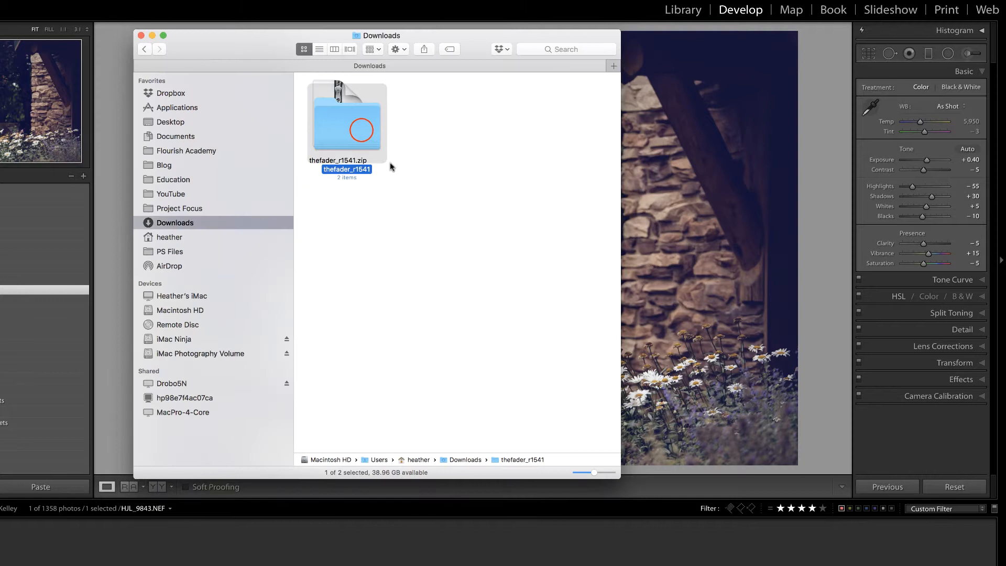
{"action": "double_click", "coordinate": [346, 122]}
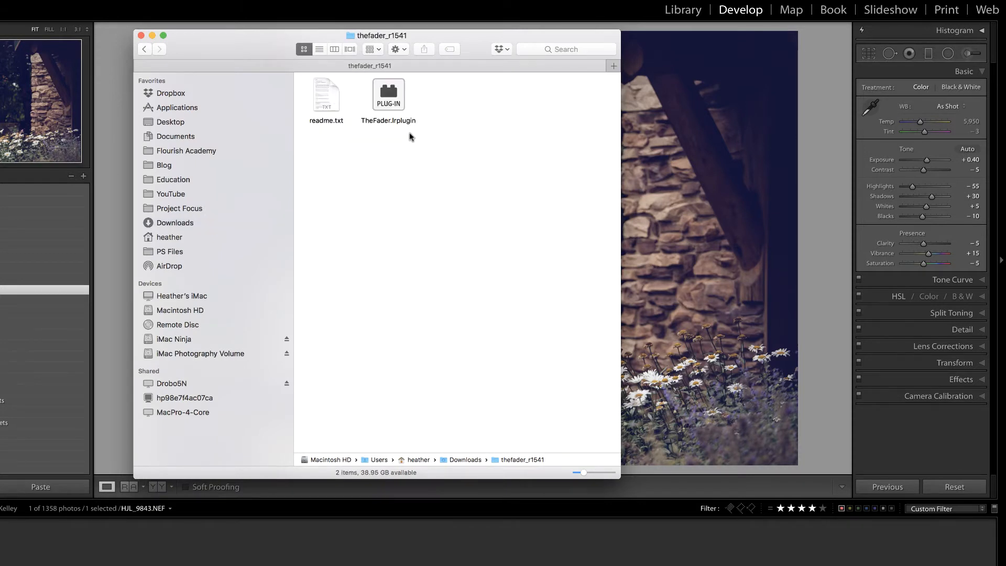
{"action": "mouse_move", "coordinate": [404, 140]}
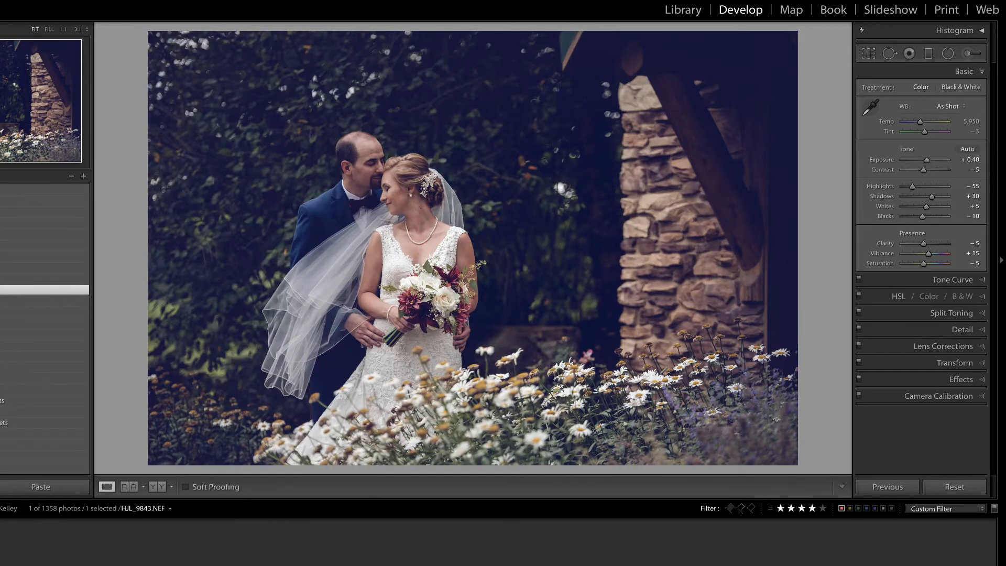
- Add TheFader.lrplugin through File > Plug-in Manager, then close the manager
{"action": "left_click", "coordinate": [89, 6]}
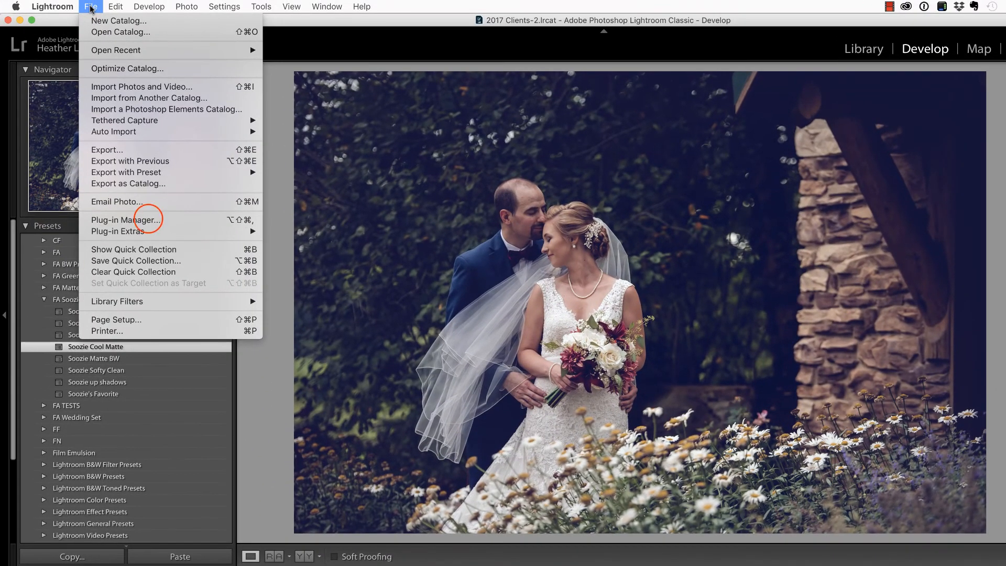
{"action": "left_click", "coordinate": [125, 220]}
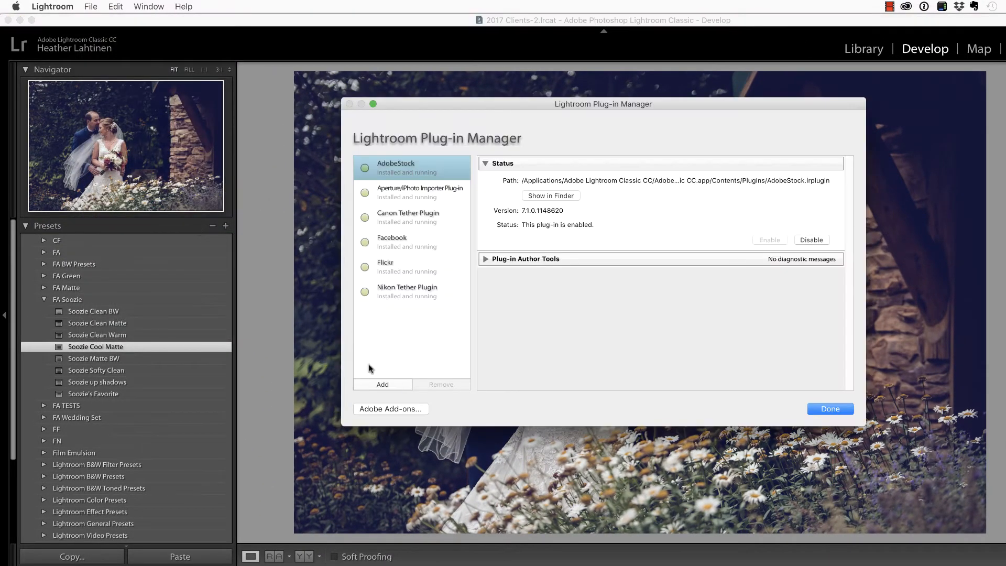
{"action": "left_click", "coordinate": [382, 384]}
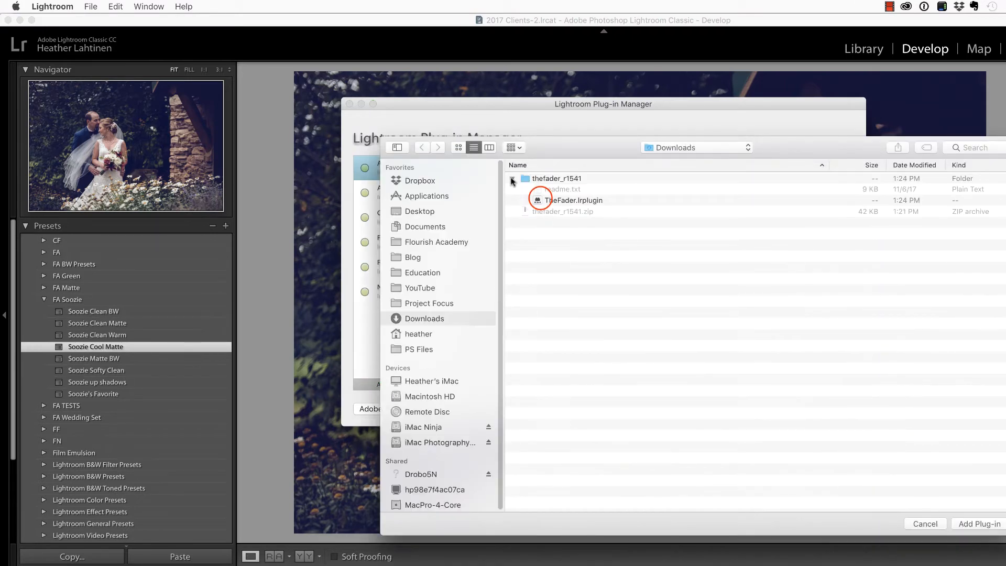
{"action": "left_click", "coordinate": [572, 199]}
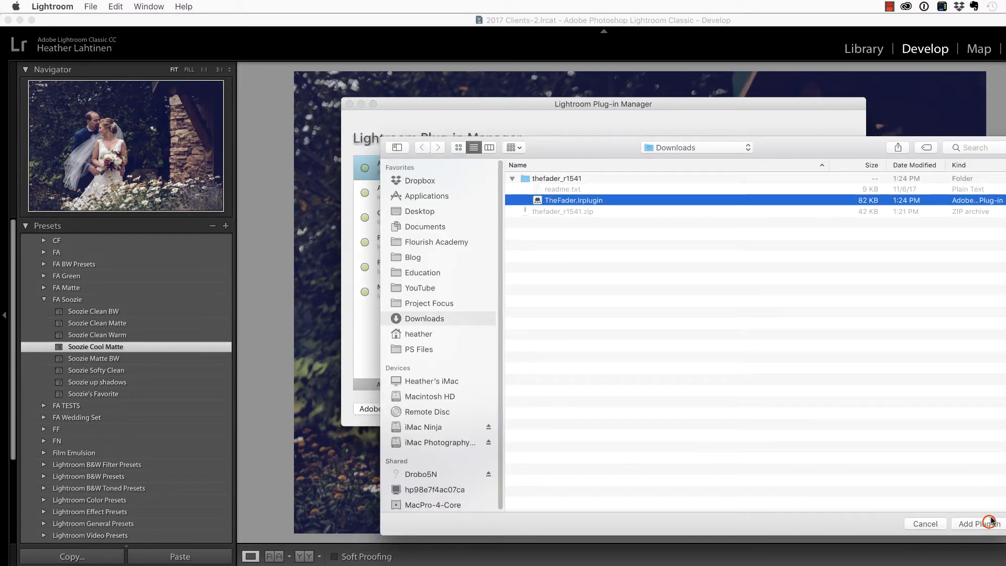
{"action": "left_click", "coordinate": [979, 524]}
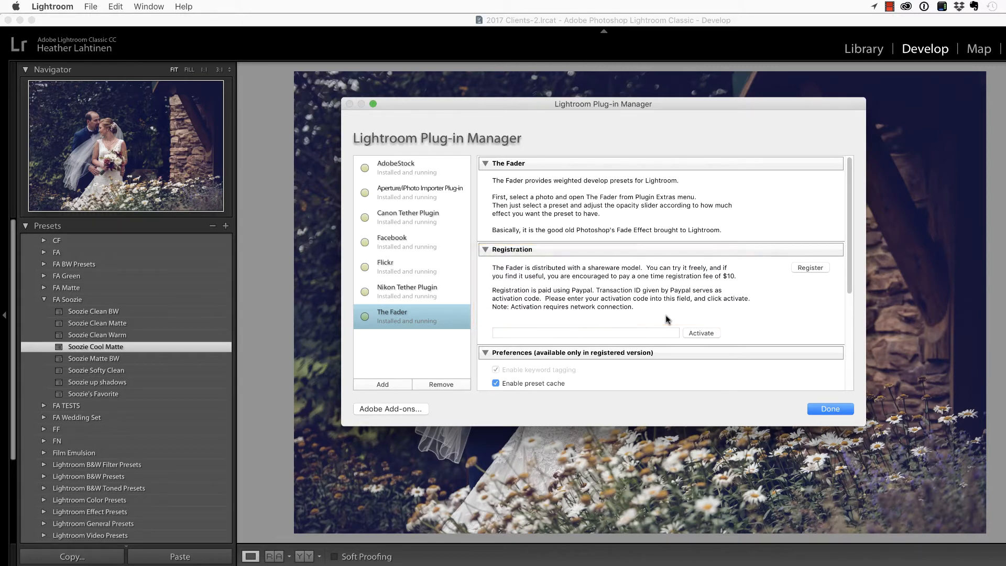
{"action": "mouse_move", "coordinate": [688, 322]}
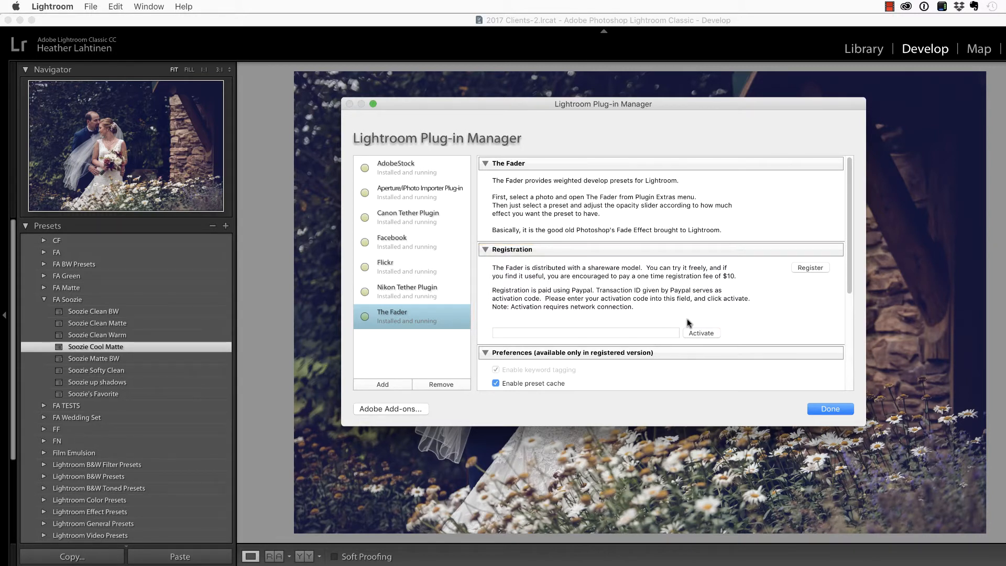
{"action": "left_click", "coordinate": [830, 409]}
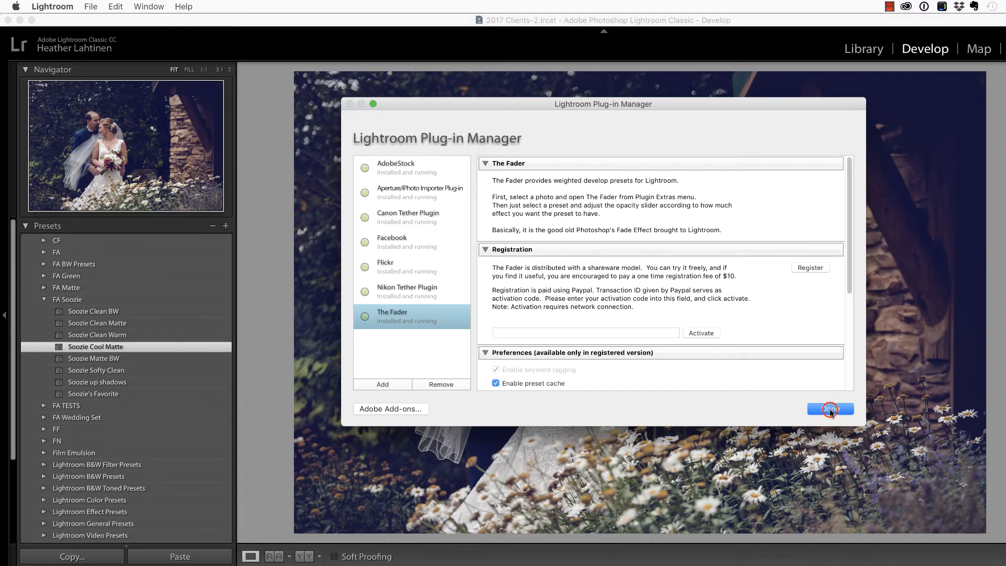
{"action": "left_click", "coordinate": [829, 409]}
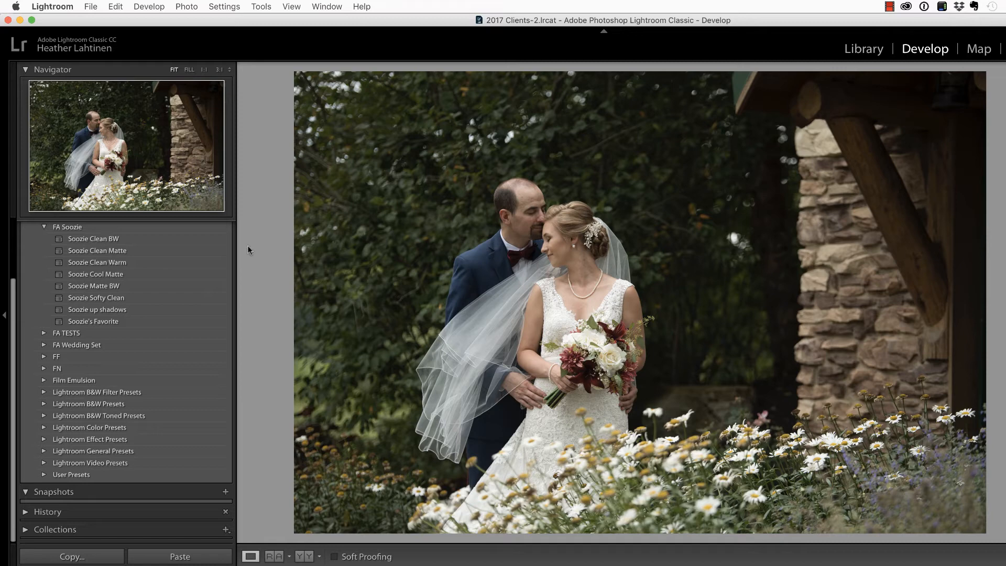
- Launch The Fader and choose the Soozie Cool Matte preset from FA Soozie
{"action": "left_click", "coordinate": [91, 7]}
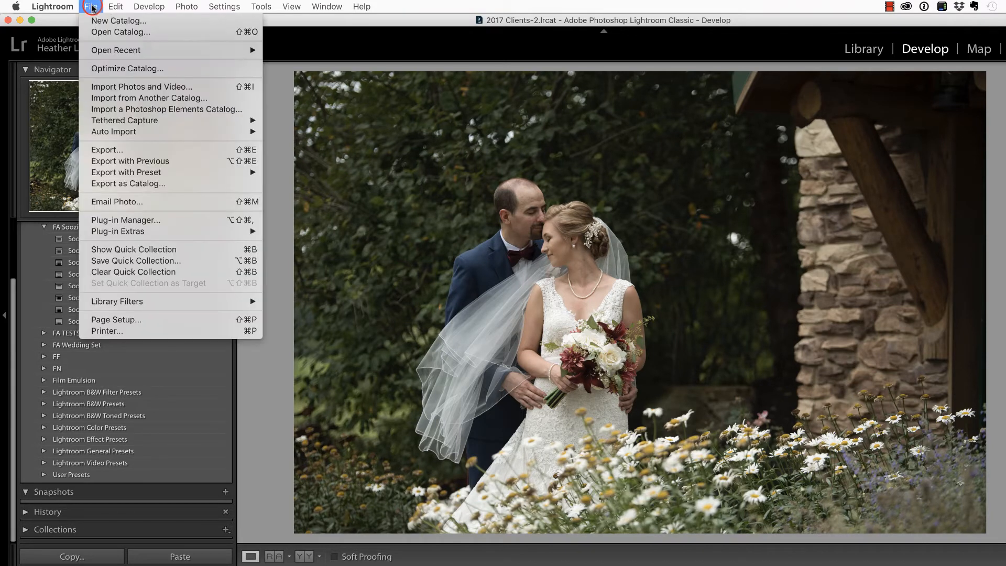
{"action": "mouse_move", "coordinate": [125, 231]}
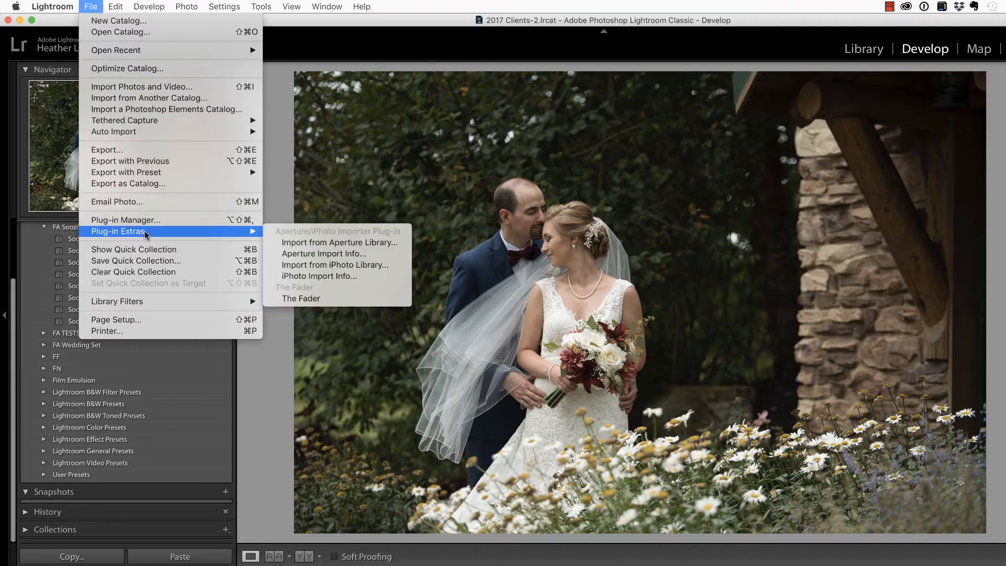
{"action": "left_click", "coordinate": [300, 297]}
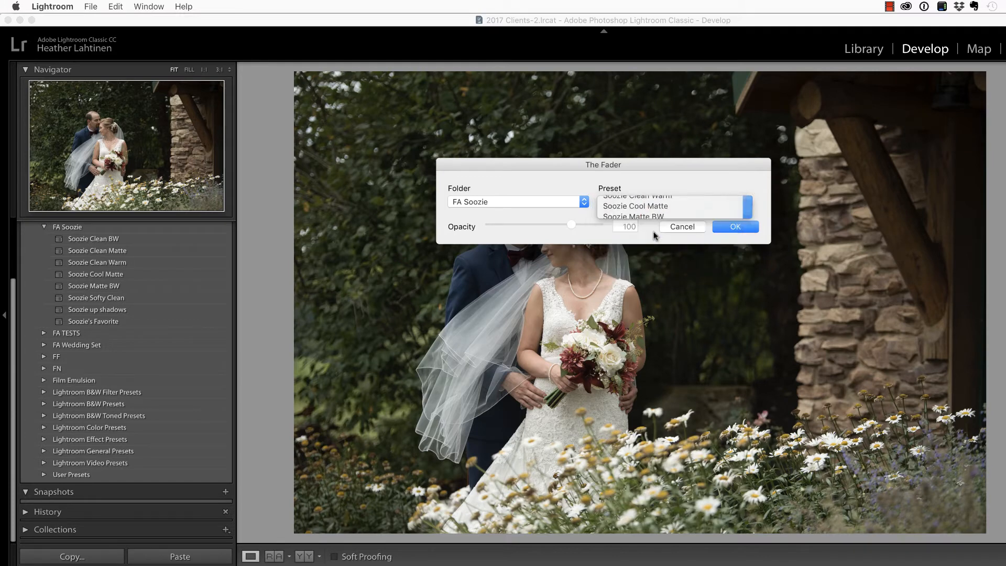
{"action": "left_click", "coordinate": [634, 206]}
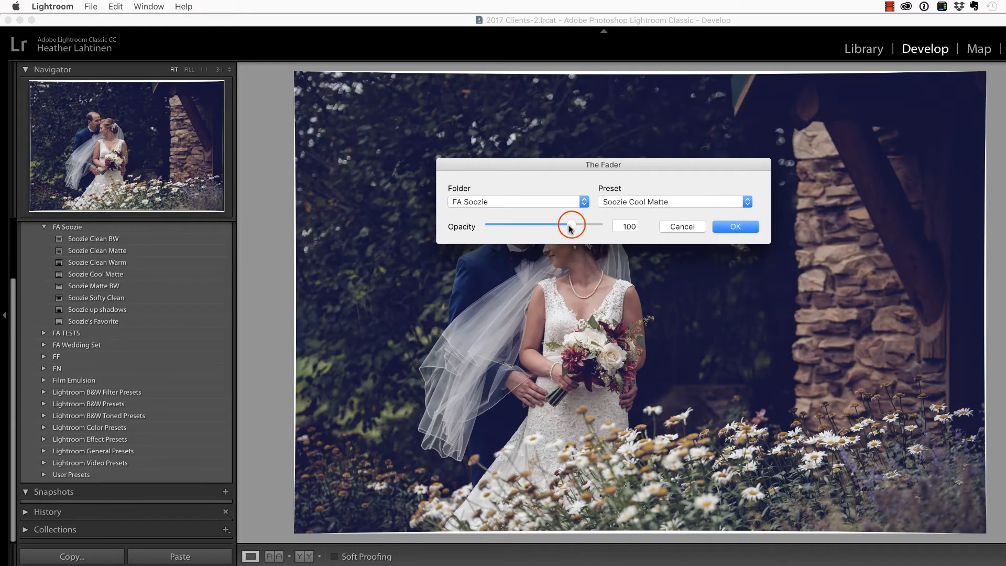
- Set the preset opacity to about 54 and apply it to the photo
{"action": "left_click_drag", "start_coordinate": [569, 224], "coordinate": [586, 223]}
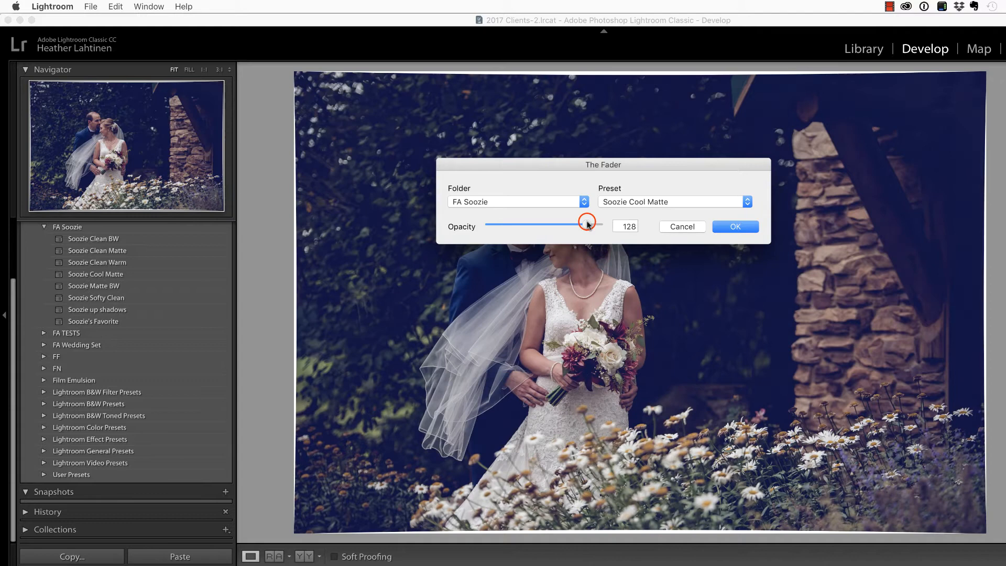
{"action": "left_click_drag", "start_coordinate": [582, 222], "coordinate": [591, 222]}
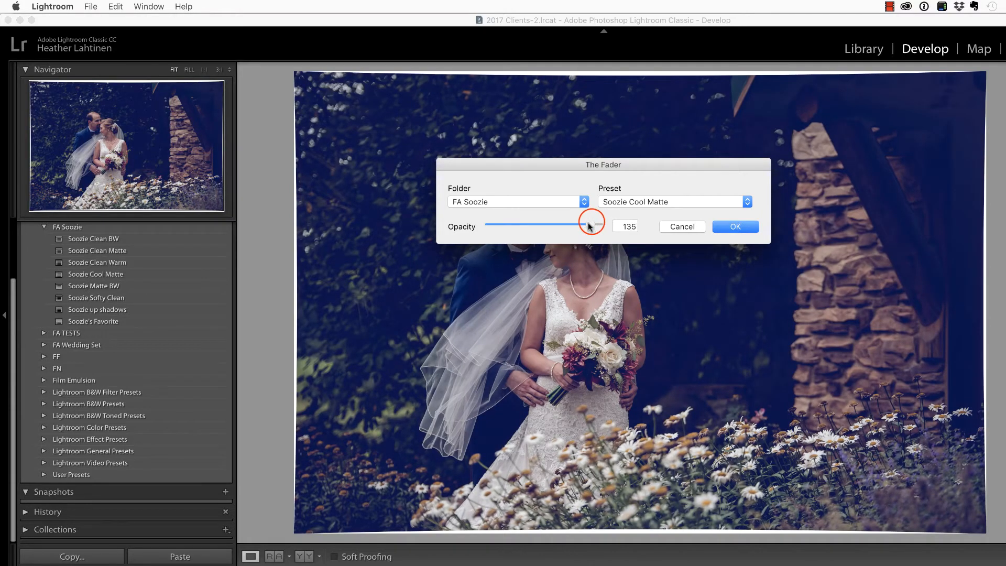
{"action": "left_click_drag", "start_coordinate": [590, 226], "coordinate": [555, 225]}
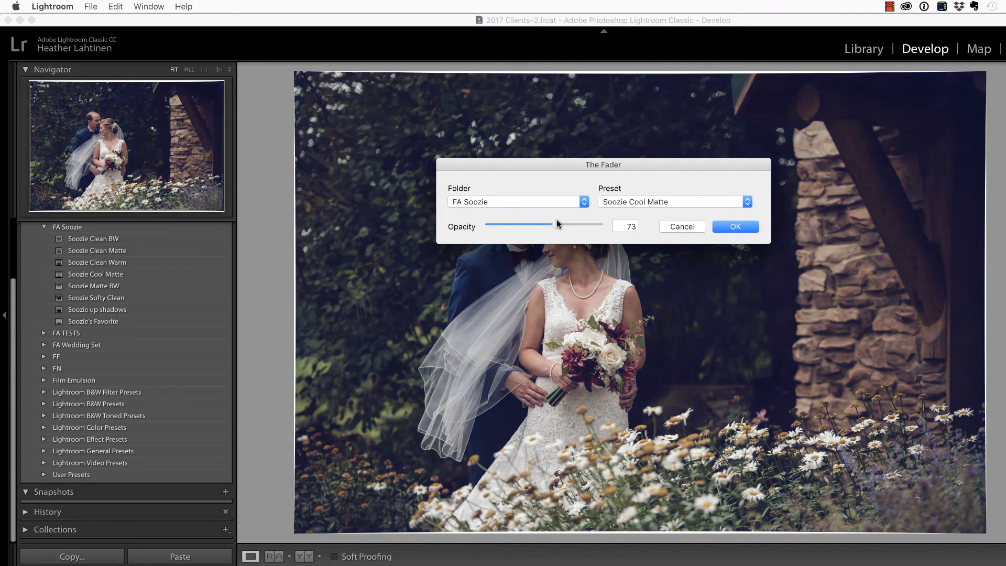
{"action": "left_click_drag", "start_coordinate": [557, 224], "coordinate": [548, 224]}
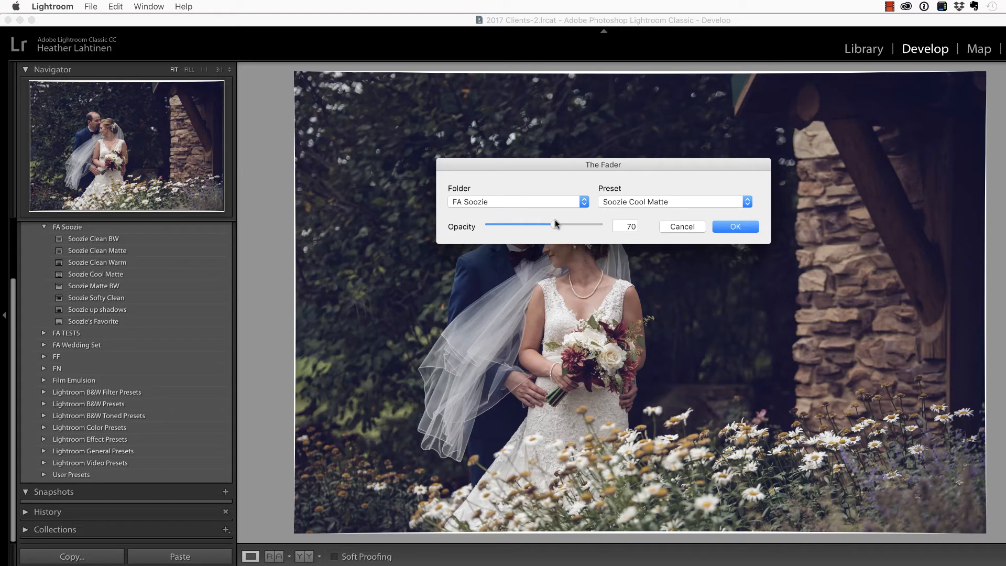
{"action": "left_click_drag", "start_coordinate": [555, 224], "coordinate": [548, 224]}
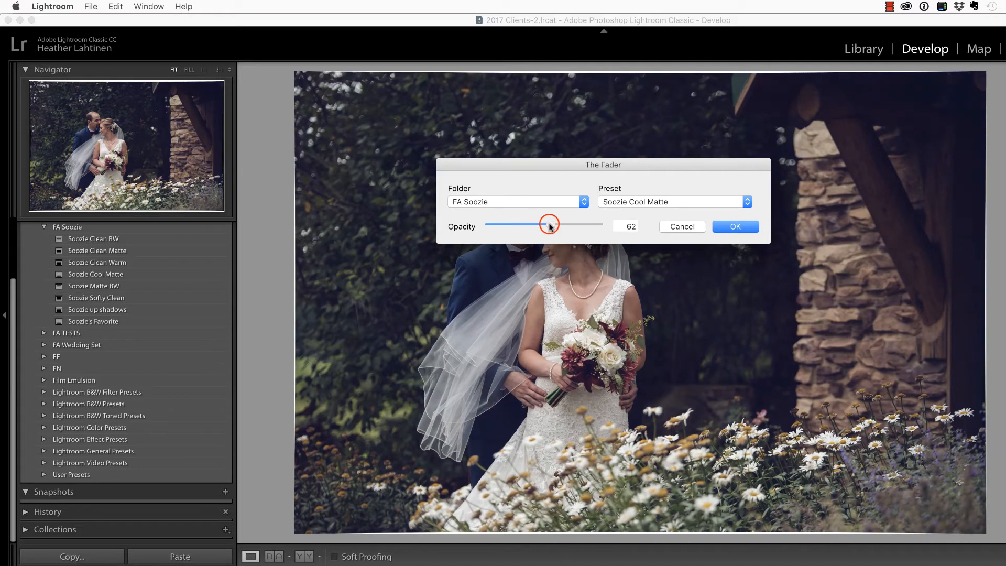
{"action": "left_click_drag", "start_coordinate": [549, 225], "coordinate": [545, 225]}
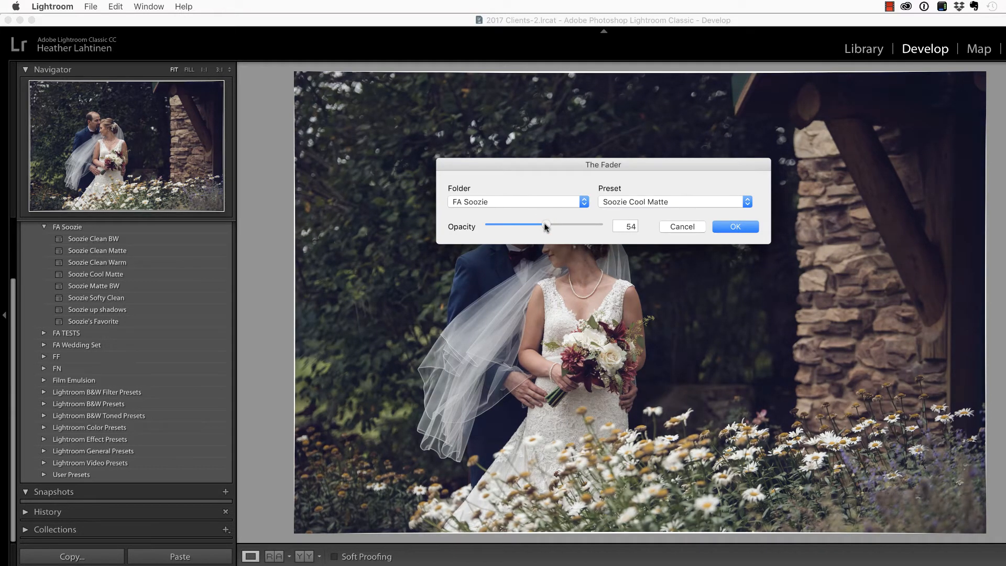
{"action": "left_click", "coordinate": [735, 227]}
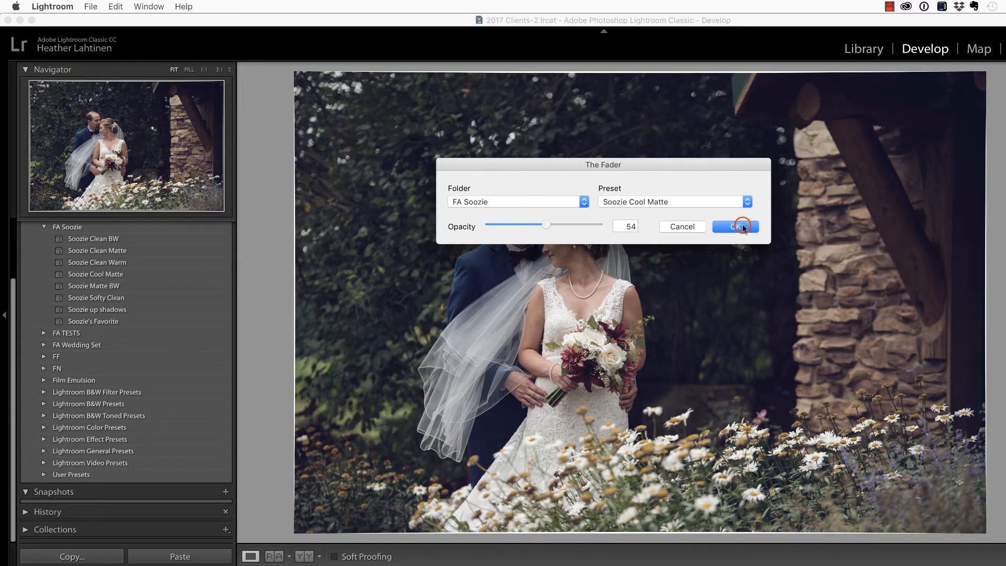
{"action": "left_click", "coordinate": [734, 227]}
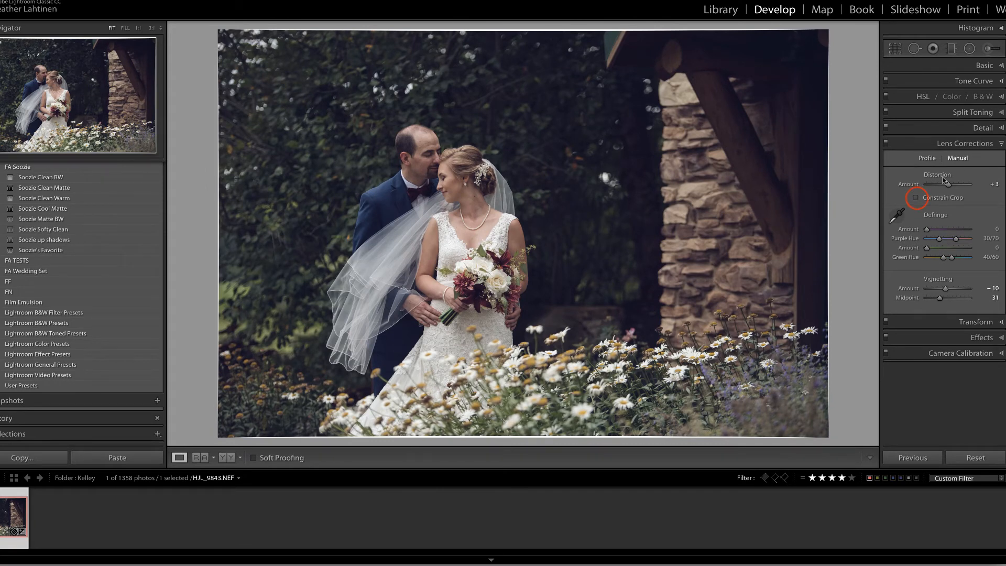
- Enable Constrain Crop in Lens Corrections and select the edited photo in the filmstrip
{"action": "left_click", "coordinate": [915, 198]}
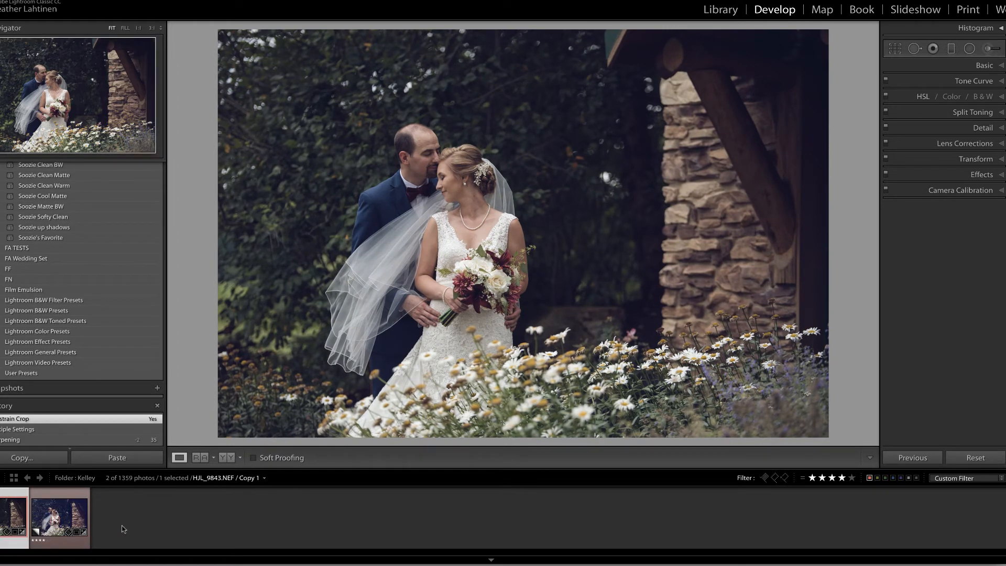
{"action": "left_click", "coordinate": [43, 196]}
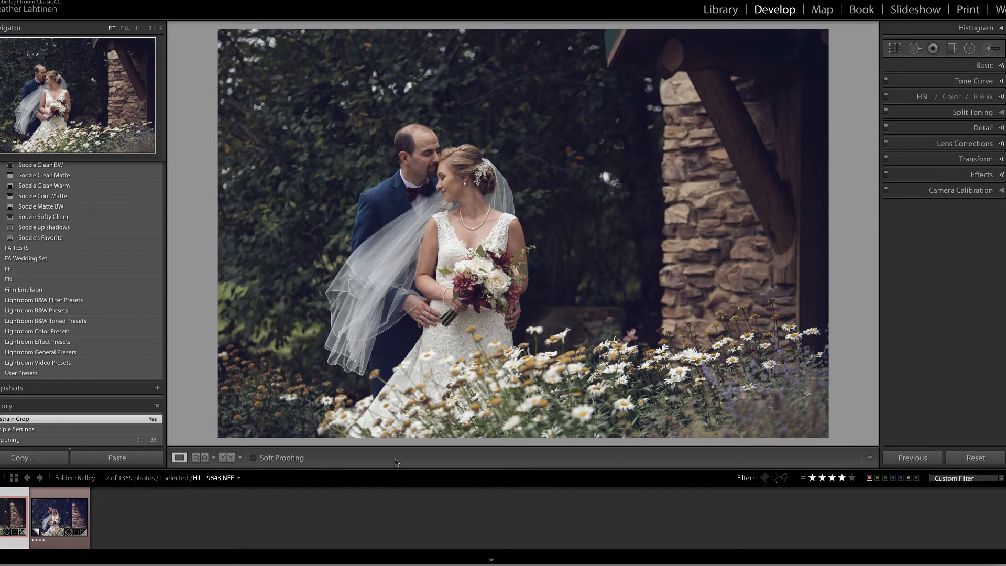
{"action": "mouse_move", "coordinate": [647, 375]}
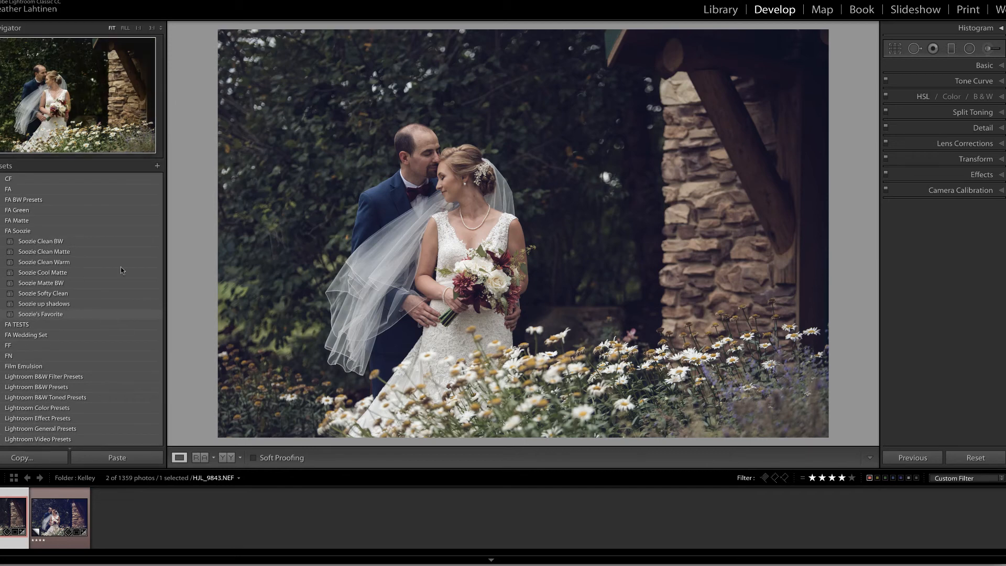
- Create a preset named 'Soozie Cool Matte 50' in the FA Soozie folder
{"action": "left_click", "coordinate": [157, 165]}
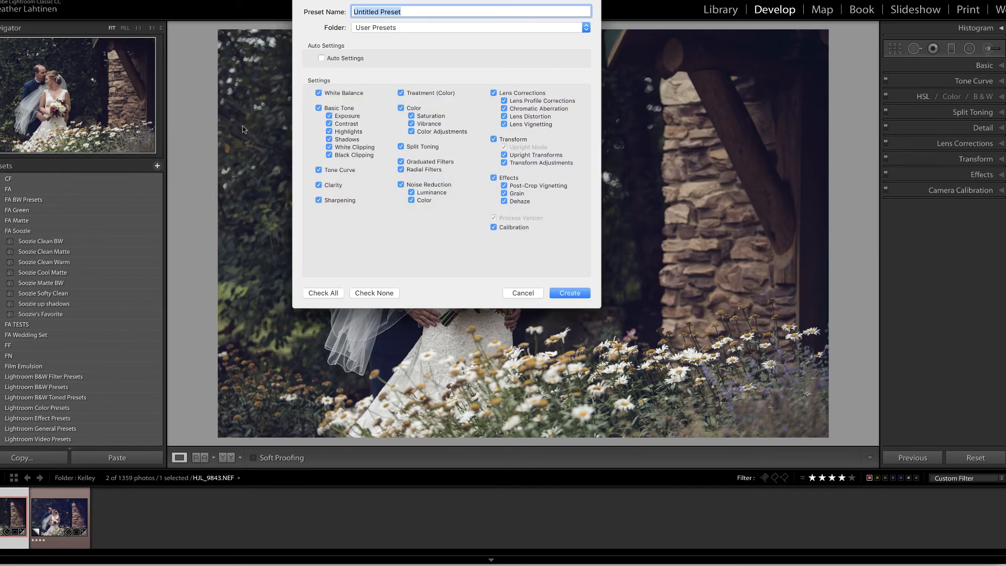
{"action": "mouse_move", "coordinate": [284, 112]}
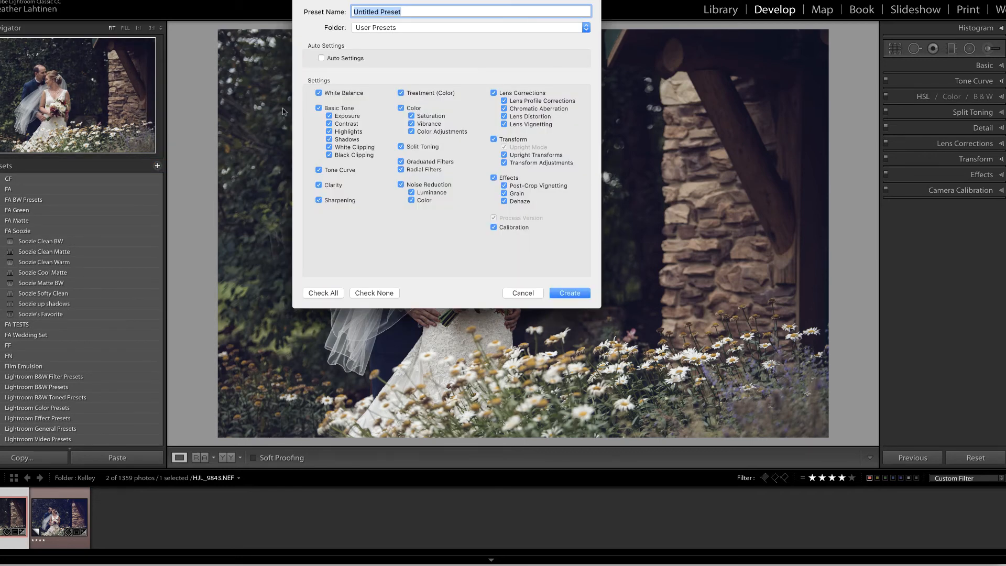
{"action": "type", "text": "Soozie Cool Matte 5"}
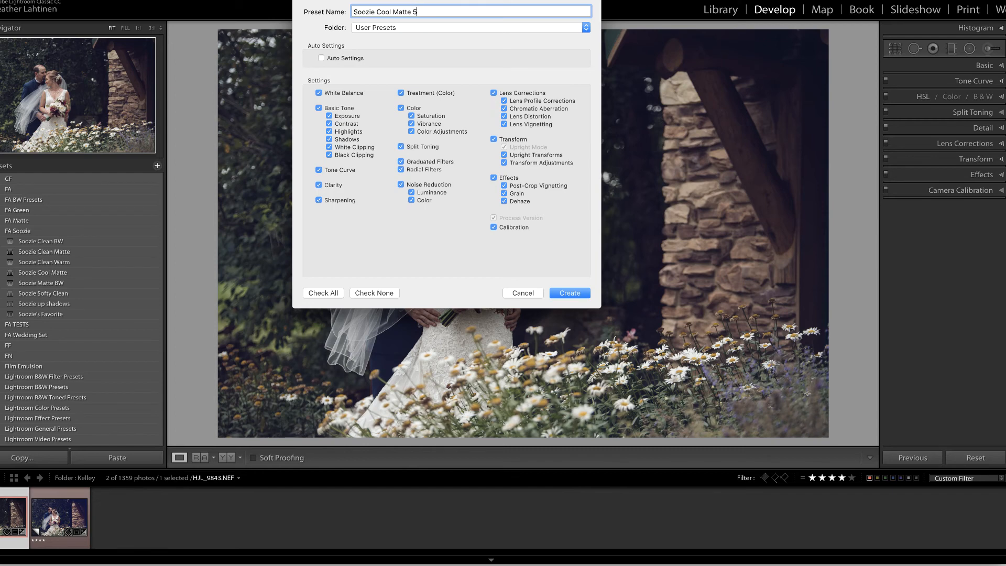
{"action": "left_click", "coordinate": [469, 27]}
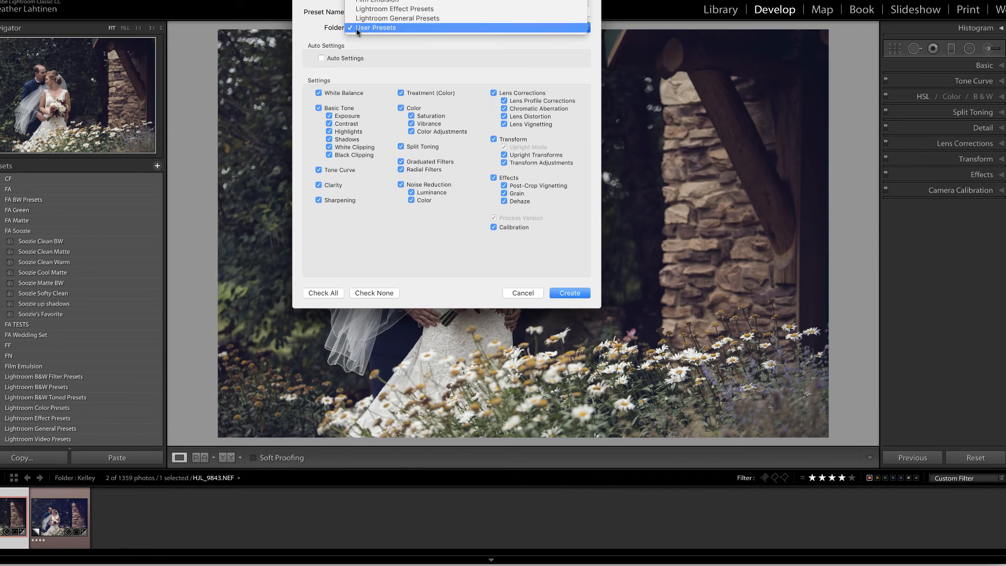
{"action": "left_click", "coordinate": [568, 293]}
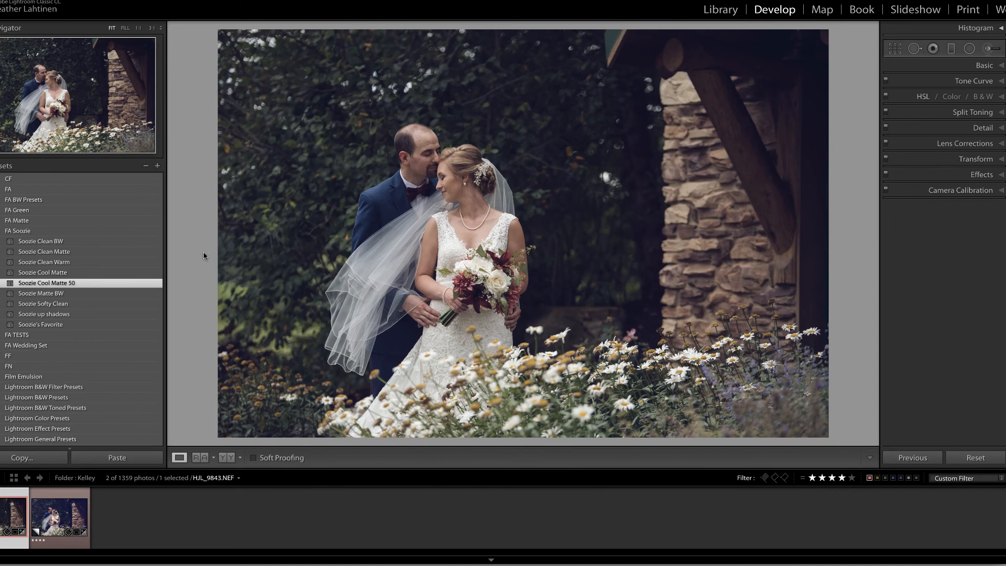